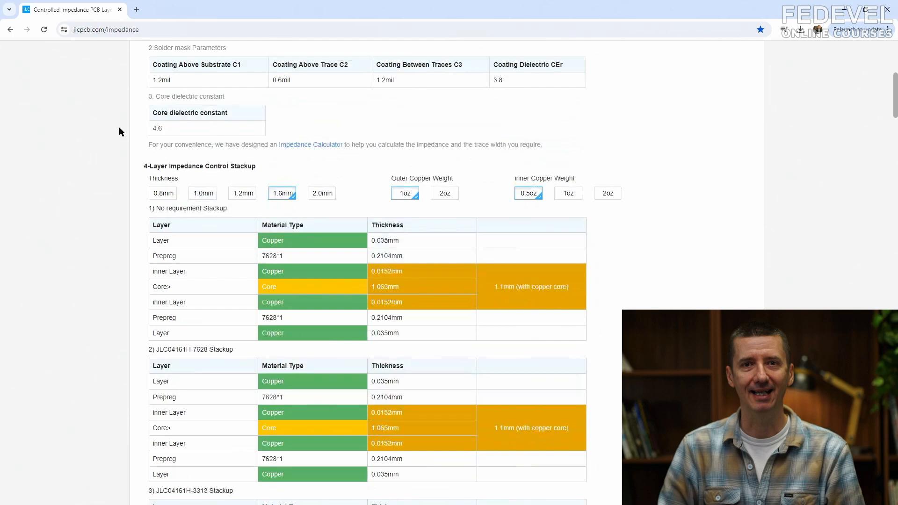
Step: Scroll through the 4-layer 1.6 mm stackup tables to reach the JLC04161H-3313 stackup
{"action": "scroll", "scroll_direction": "down", "scroll_amount": 3}
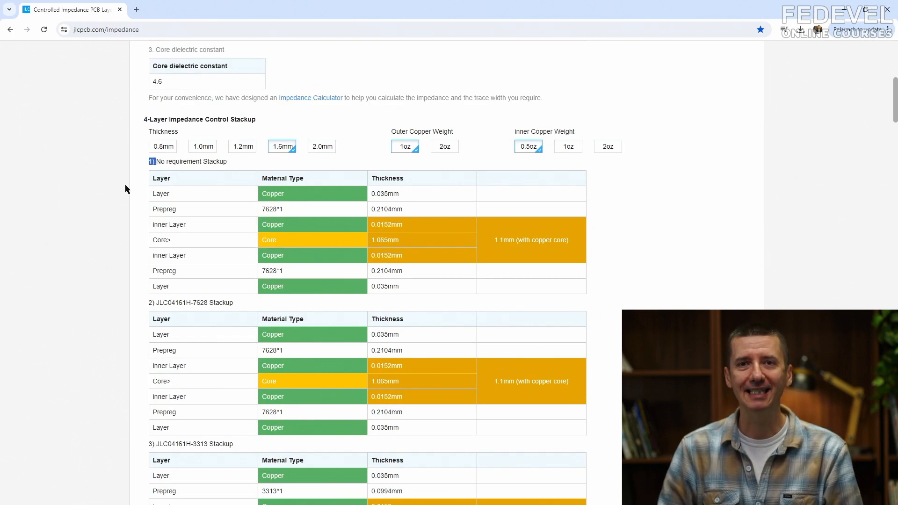
{"action": "scroll", "scroll_direction": "down", "scroll_amount": 3}
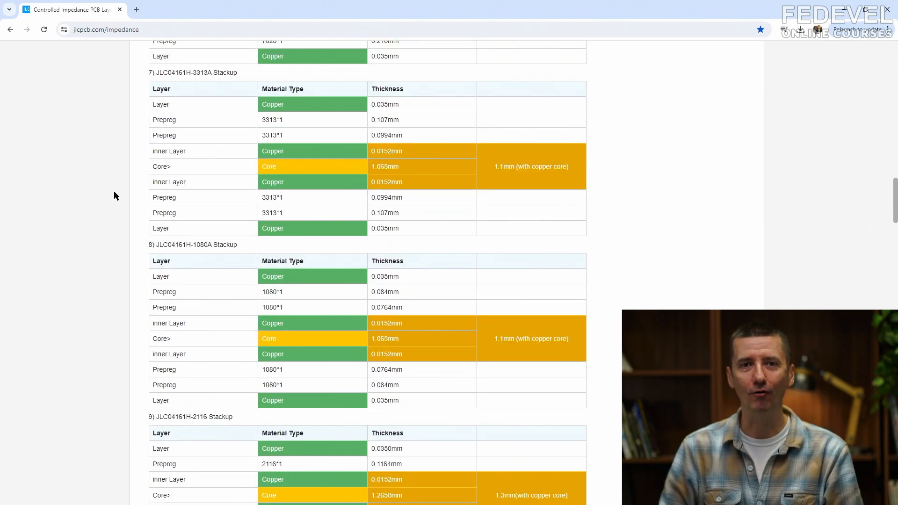
{"action": "scroll", "scroll_direction": "down", "scroll_amount": 3}
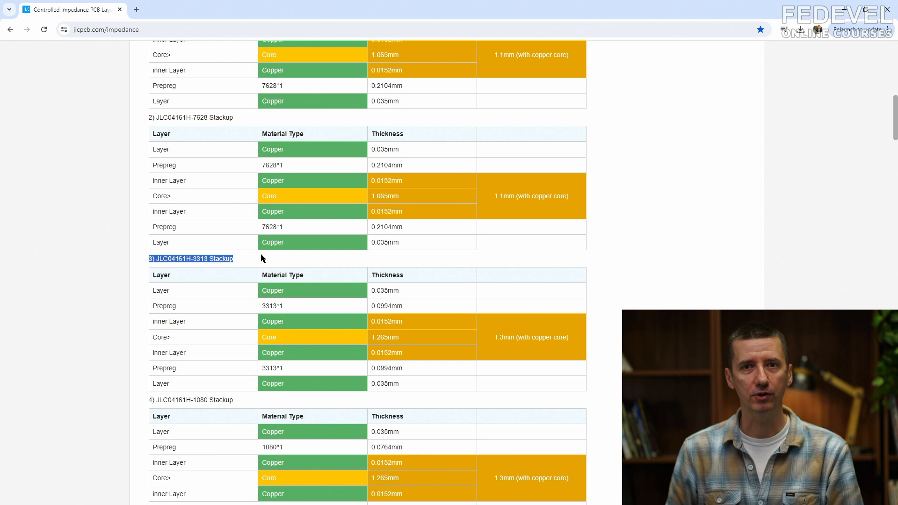
{"action": "double_click", "coordinate": [273, 165]}
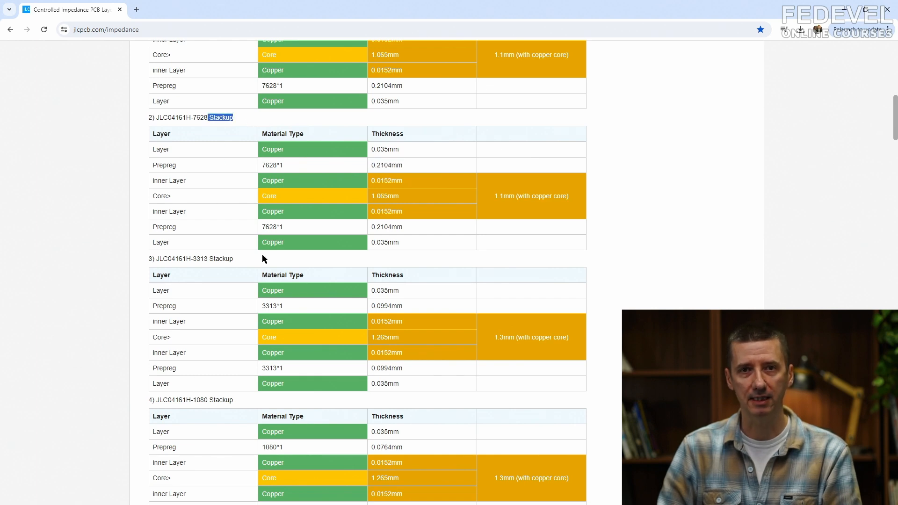
{"action": "mouse_move", "coordinate": [286, 264]}
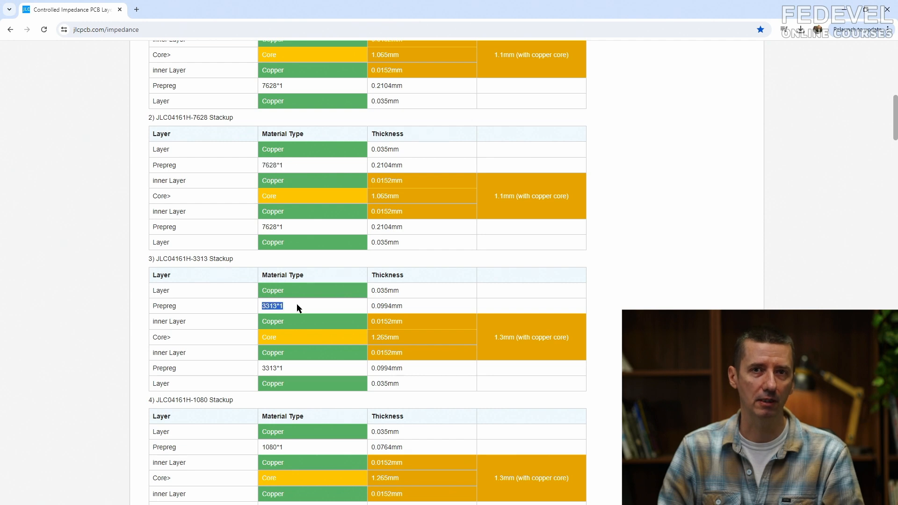
{"action": "double_click", "coordinate": [386, 165]}
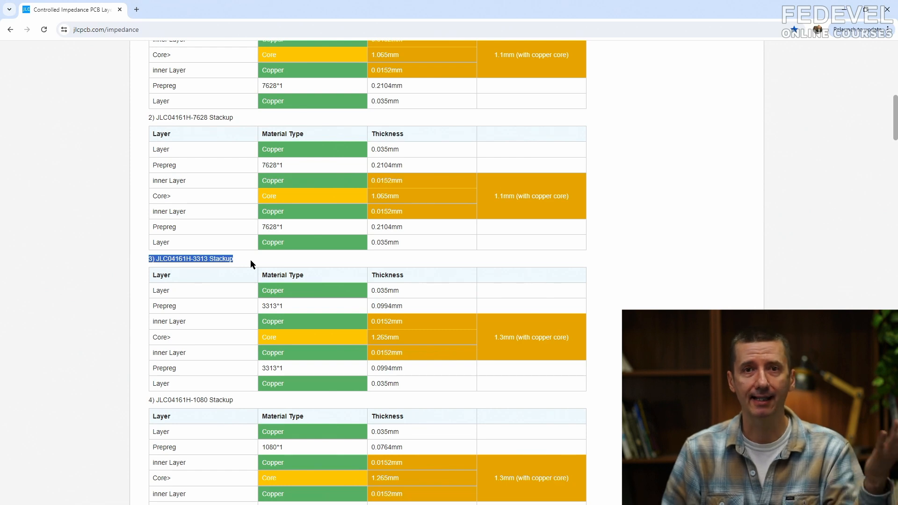
Step: Highlight the 7628 stackup's top and first inner copper layers among the calculator results
{"action": "double_click", "coordinate": [272, 149]}
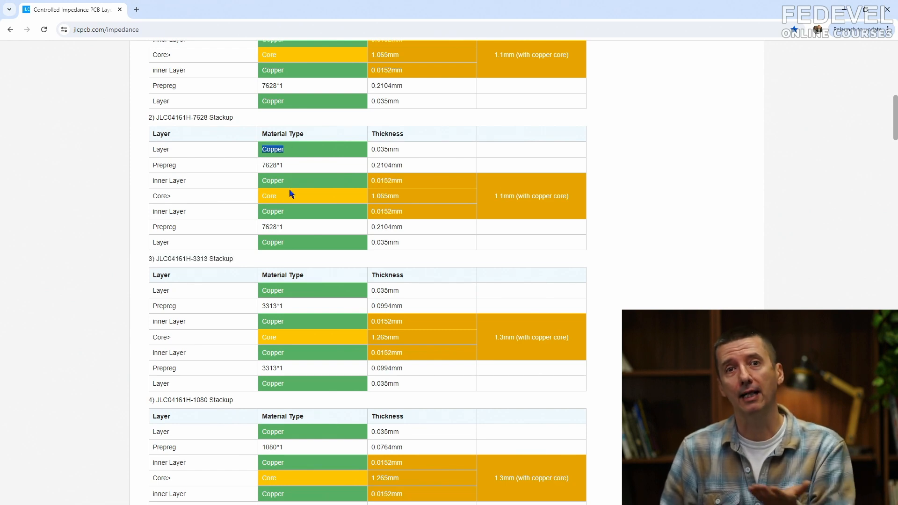
{"action": "double_click", "coordinate": [273, 181]}
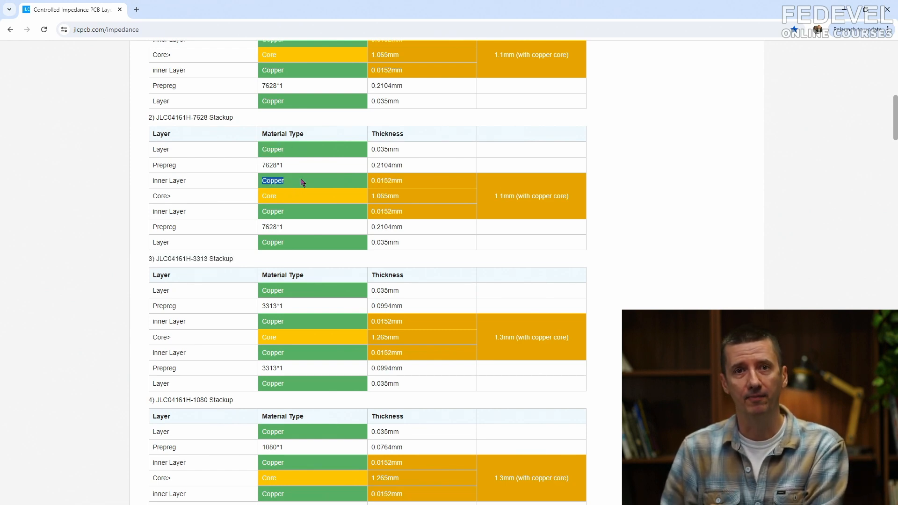
{"action": "mouse_move", "coordinate": [148, 126]}
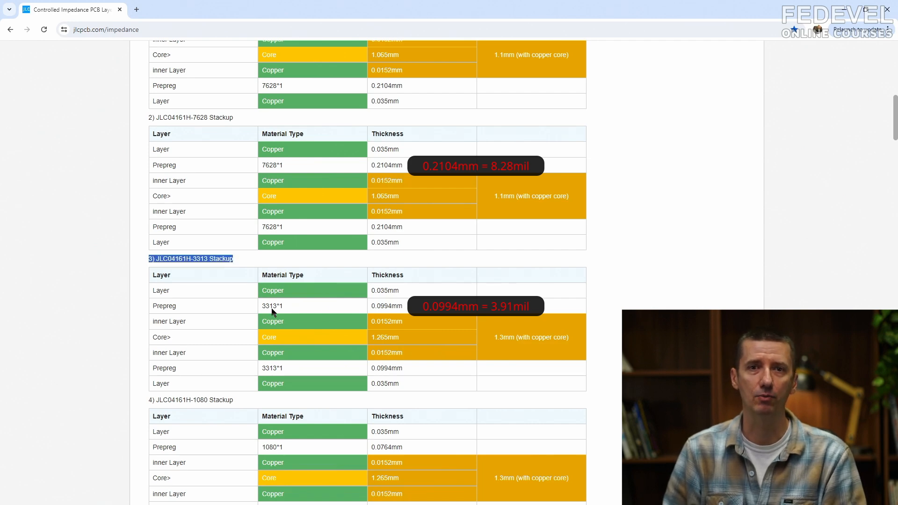
{"action": "double_click", "coordinate": [386, 306]}
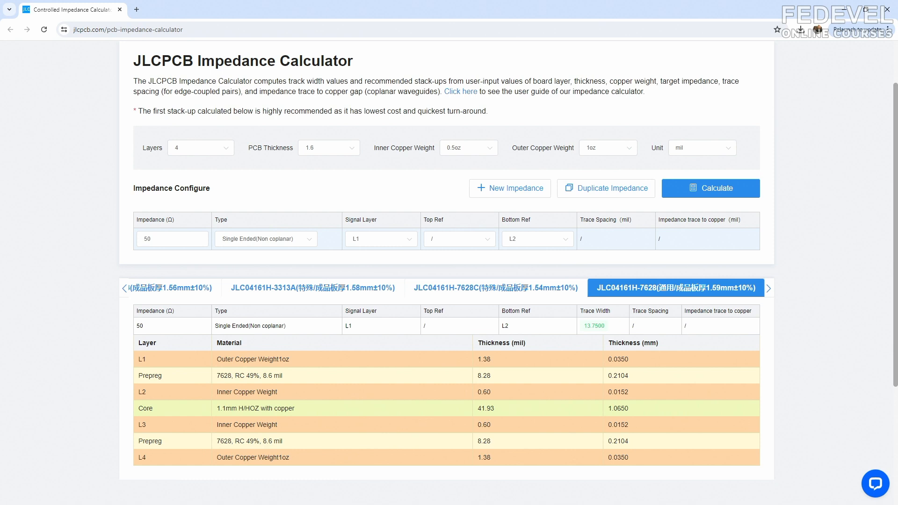
Step: Highlight the impedance column and the Trace Width result for the 7628 stackup
{"action": "double_click", "coordinate": [155, 311]}
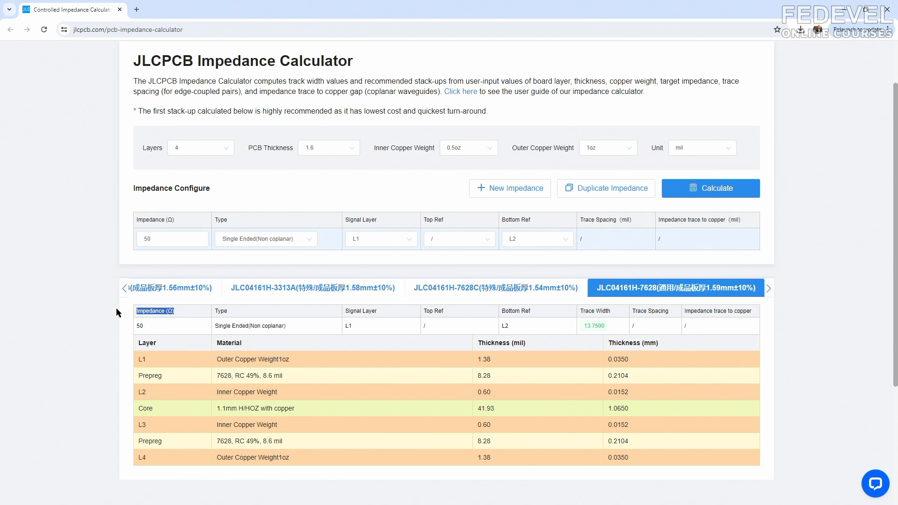
{"action": "mouse_move", "coordinate": [105, 323]}
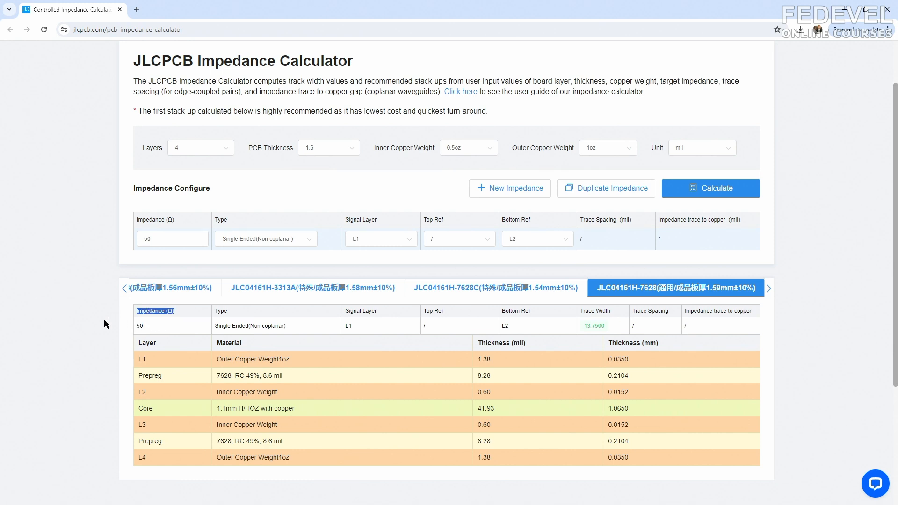
{"action": "mouse_move", "coordinate": [522, 486]}
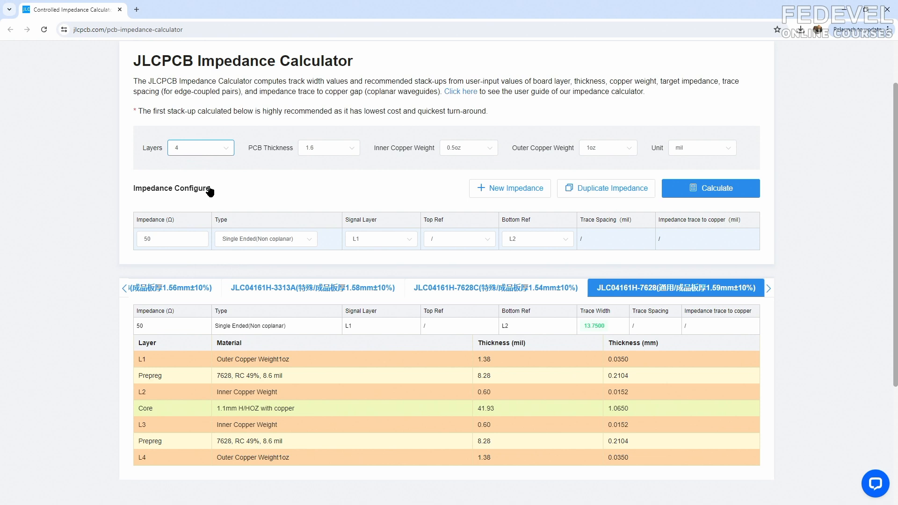
{"action": "mouse_move", "coordinate": [212, 191]}
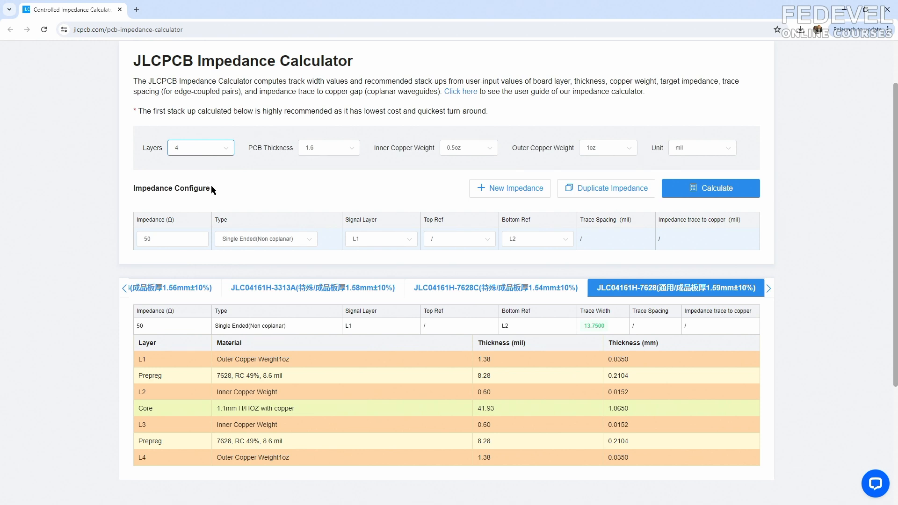
{"action": "double_click", "coordinate": [617, 376]}
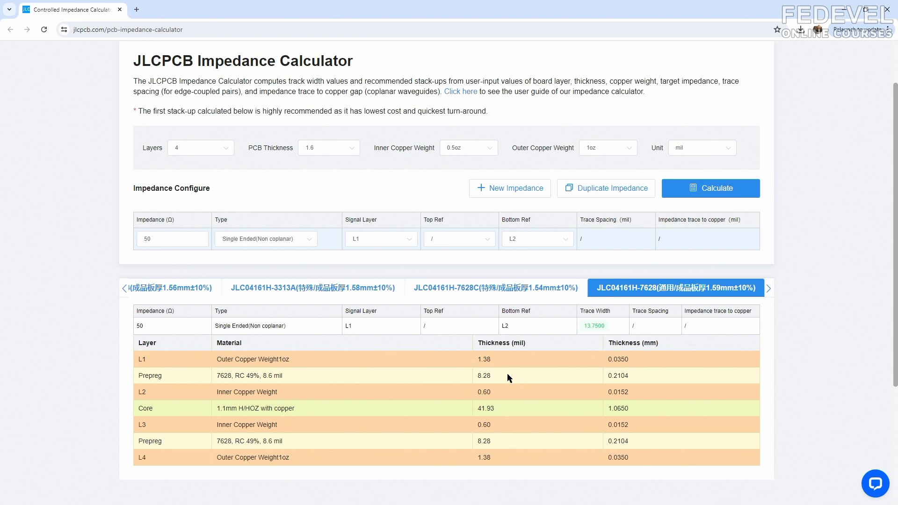
{"action": "double_click", "coordinate": [483, 376]}
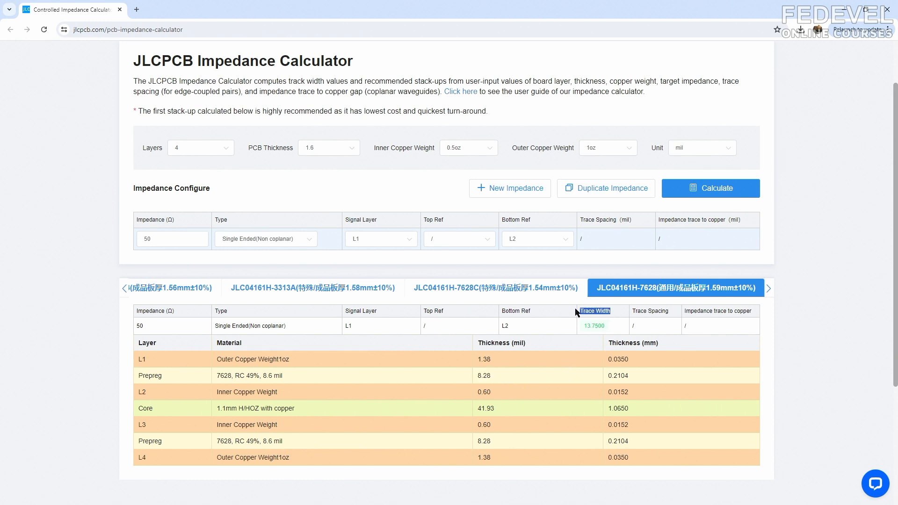
{"action": "mouse_move", "coordinate": [595, 326]}
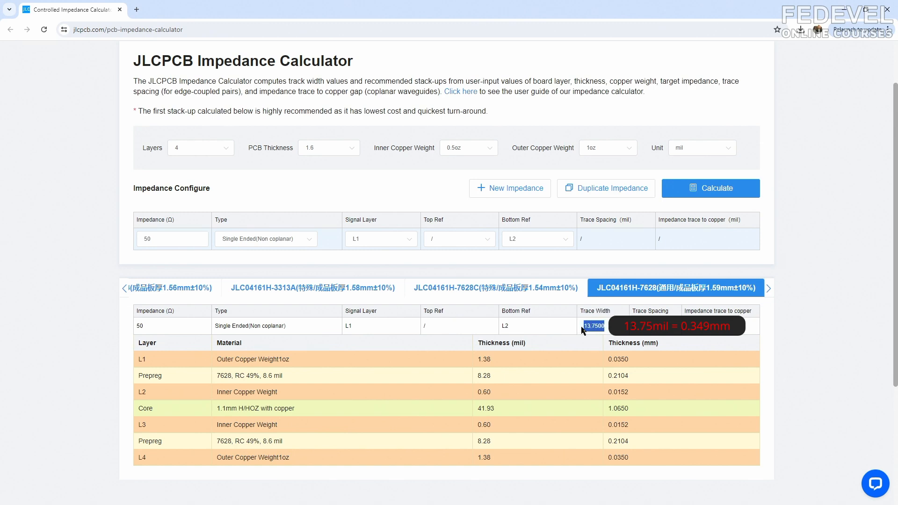
{"action": "mouse_move", "coordinate": [579, 345]}
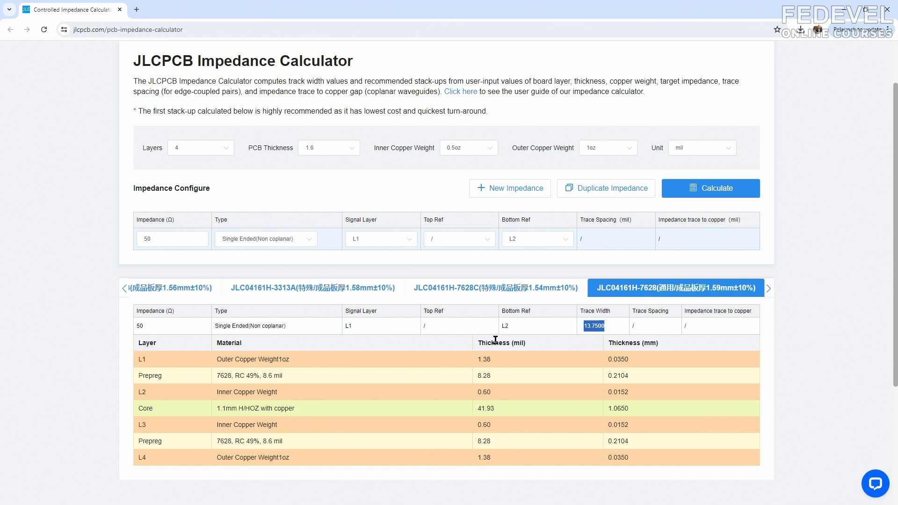
Step: Switch to the JLC04161H-3313 result and emphasise its 6.16 mil trace width
{"action": "left_click", "coordinate": [208, 287]}
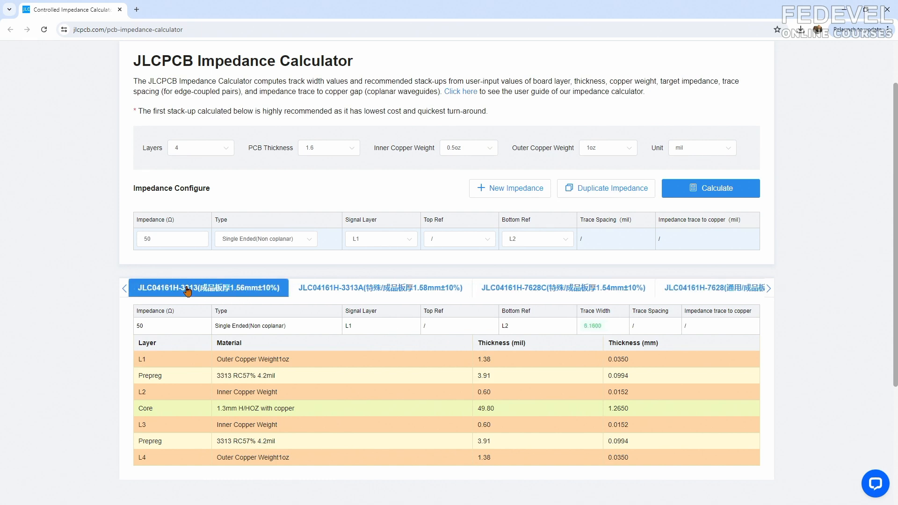
{"action": "mouse_move", "coordinate": [632, 378]}
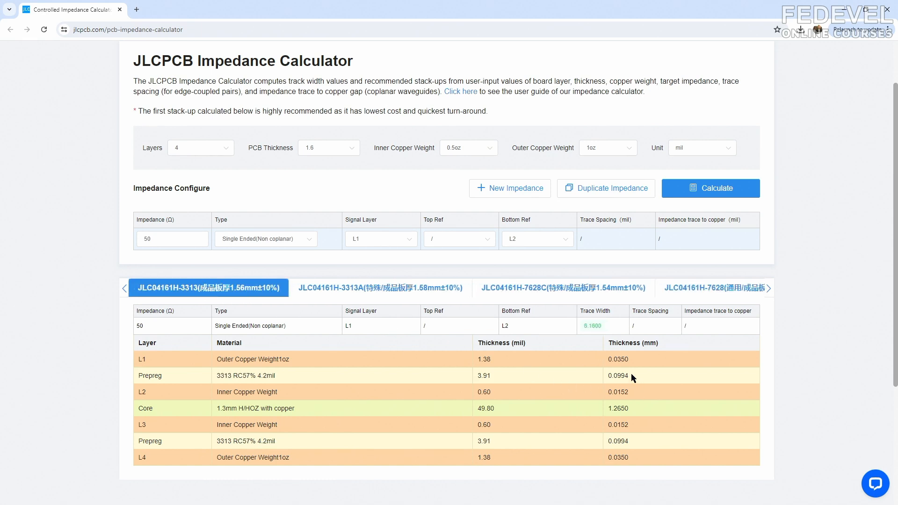
{"action": "double_click", "coordinate": [617, 376]}
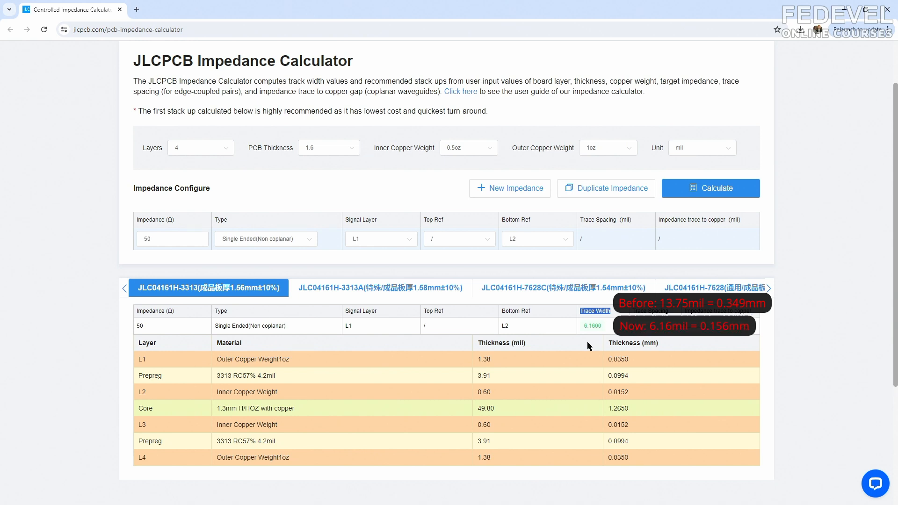
{"action": "mouse_move", "coordinate": [606, 332]}
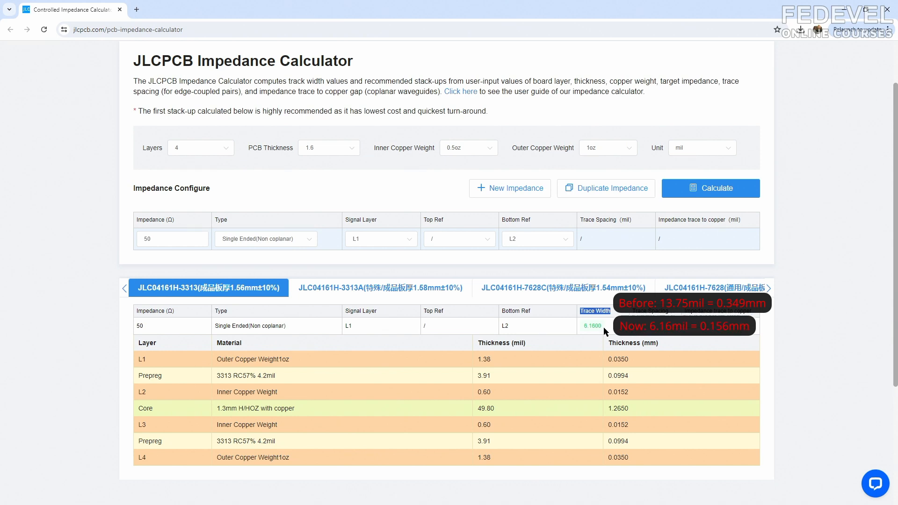
{"action": "double_click", "coordinate": [592, 325]}
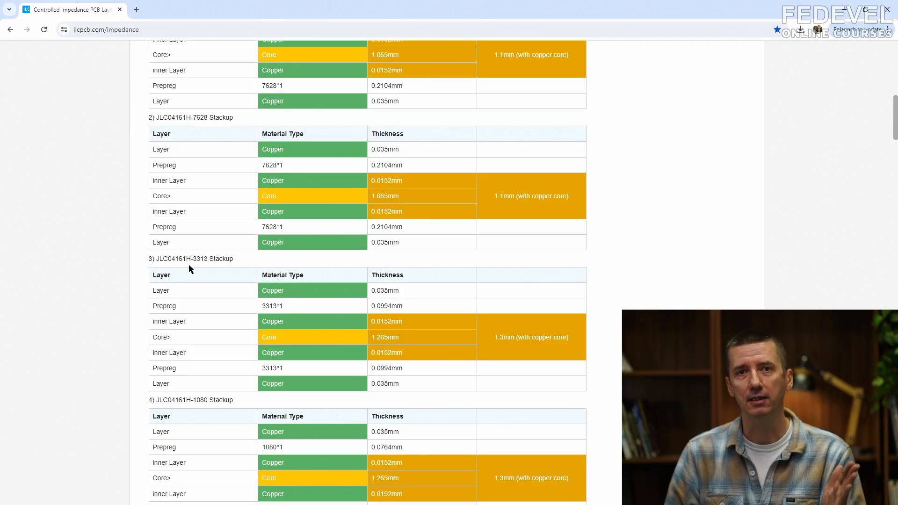
Step: Double-click within the JLC04161H-3313 stackup reference page
{"action": "double_click", "coordinate": [206, 258]}
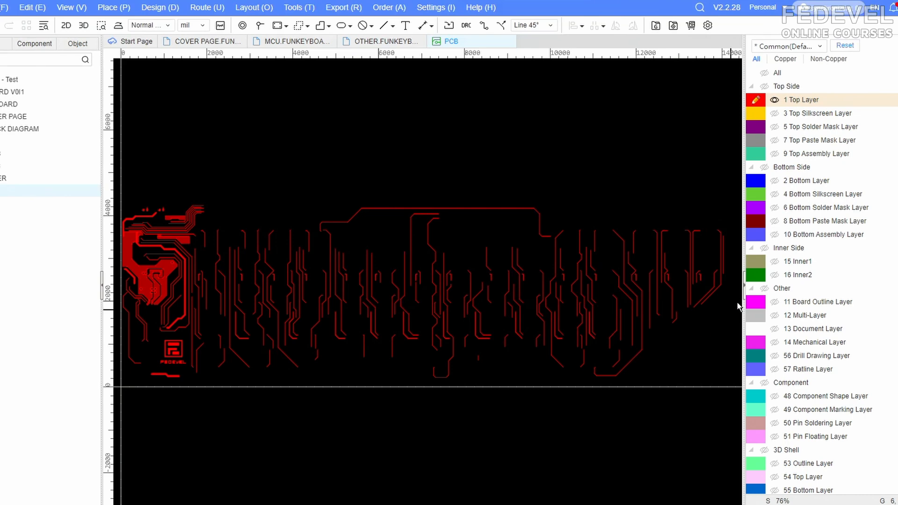
Step: Toggle layer visibility to view the Inner1 ground plane and another copper layer alone
{"action": "left_click", "coordinate": [795, 261]}
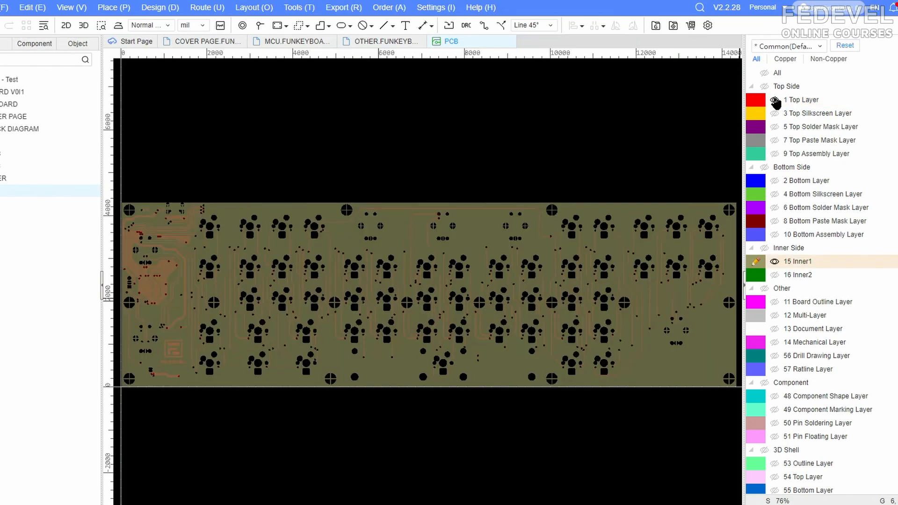
{"action": "mouse_move", "coordinate": [613, 227]}
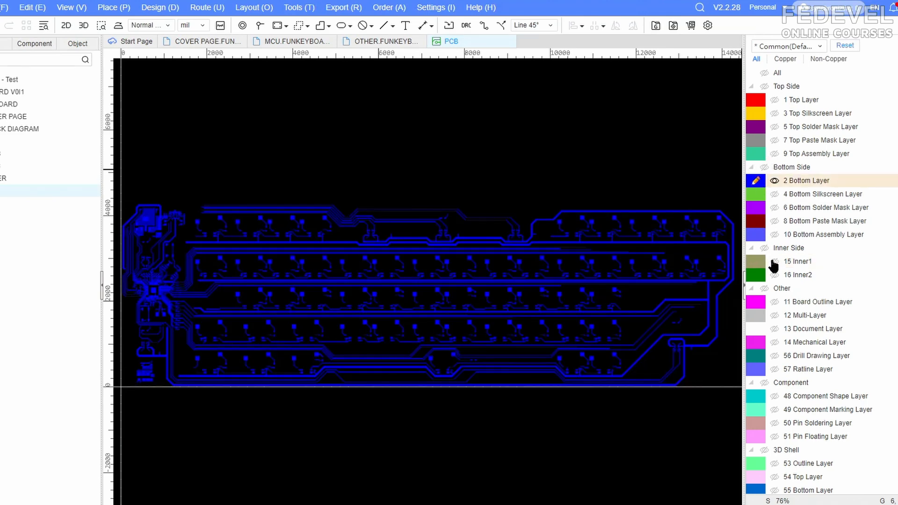
{"action": "mouse_move", "coordinate": [773, 285]}
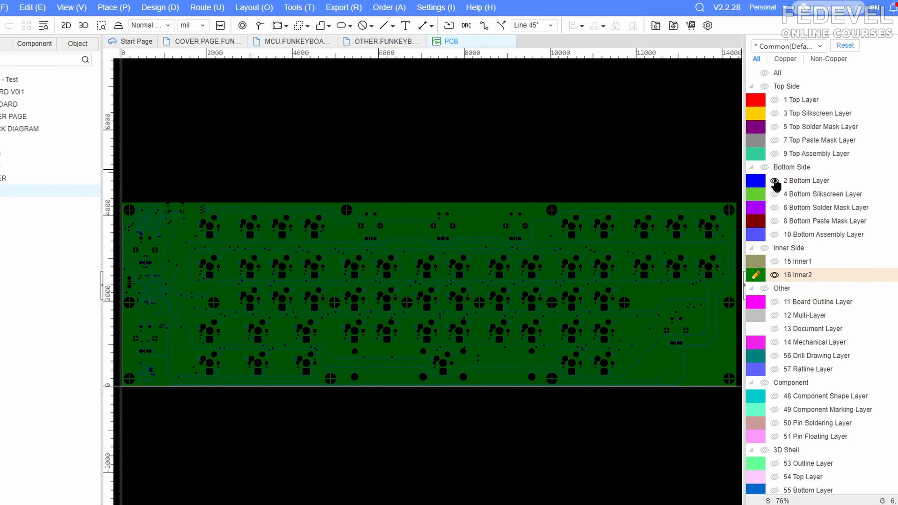
{"action": "left_click", "coordinate": [756, 181]}
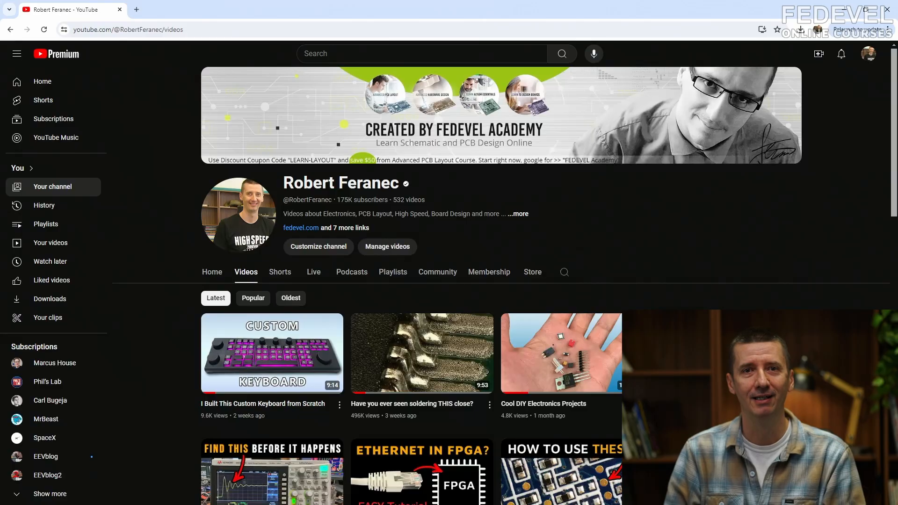
Step: Search the channel for 'stackup' and then 'via' videos, scrolling through the results
{"action": "type", "text": "stackup"}
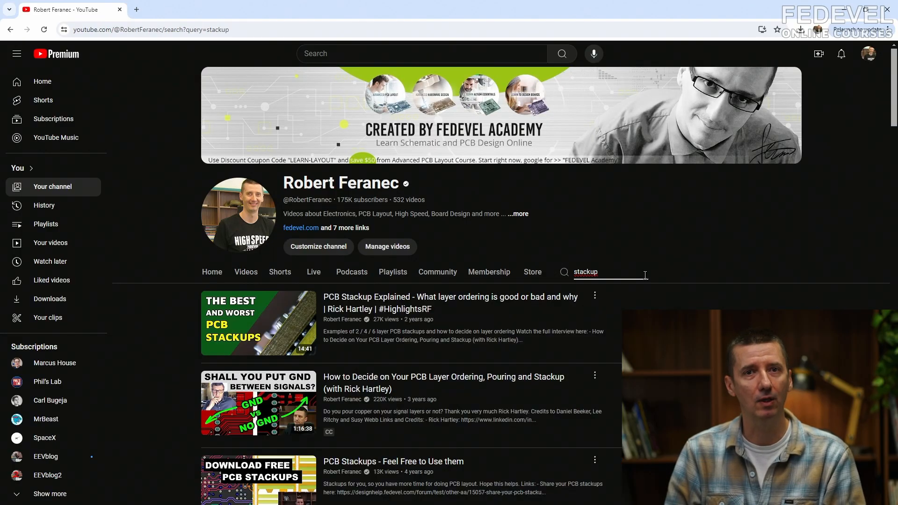
{"action": "scroll", "scroll_direction": "down", "scroll_amount": 3}
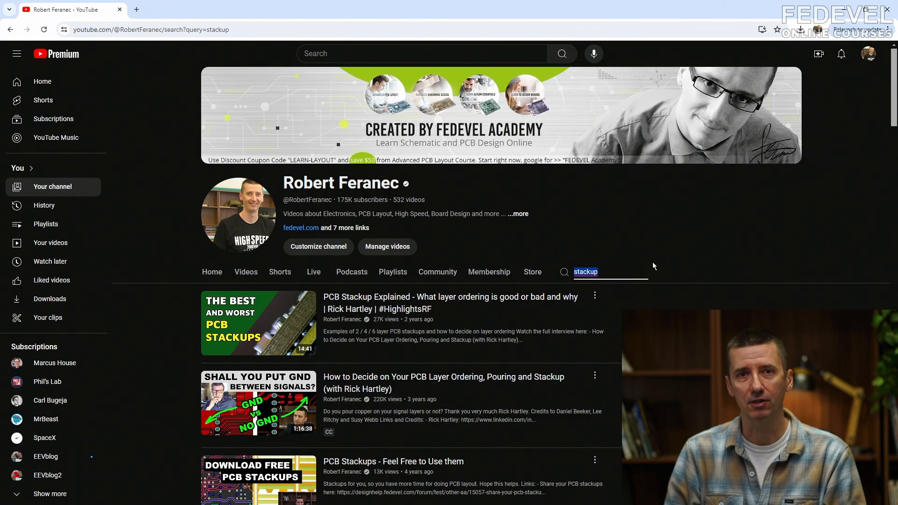
{"action": "type", "text": "via"}
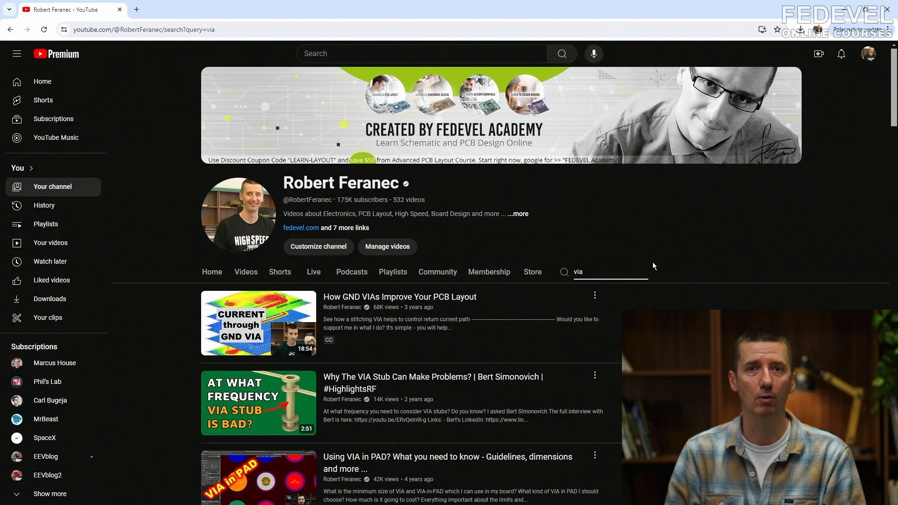
{"action": "scroll", "scroll_direction": "down", "scroll_amount": 3}
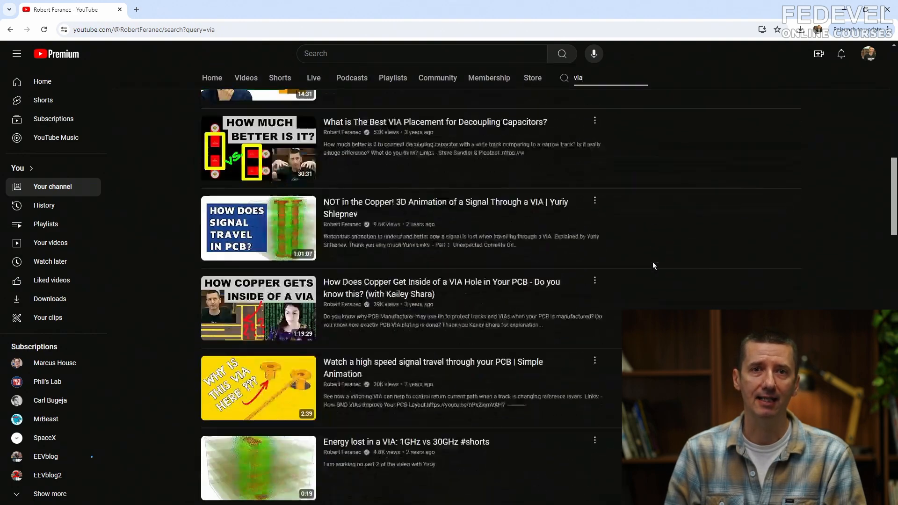
{"action": "scroll", "scroll_direction": "down", "scroll_amount": 3}
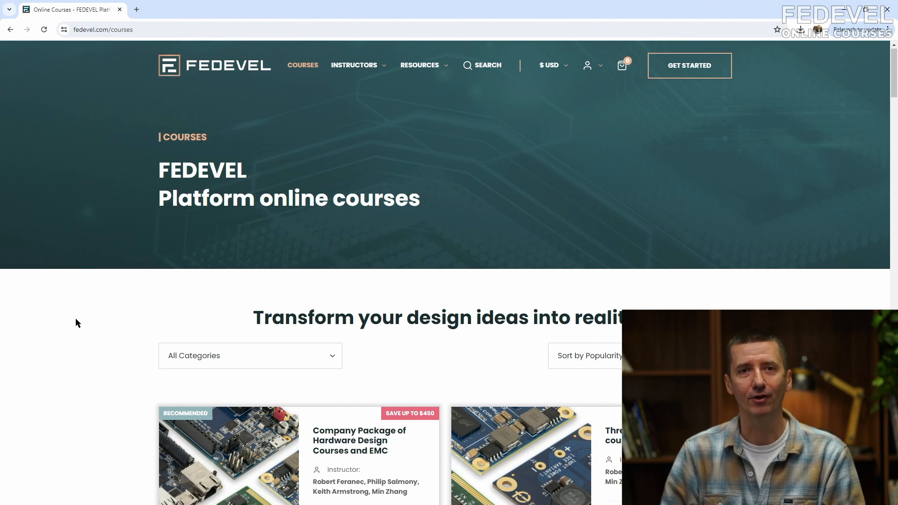
{"action": "scroll", "scroll_direction": "down", "scroll_amount": 3}
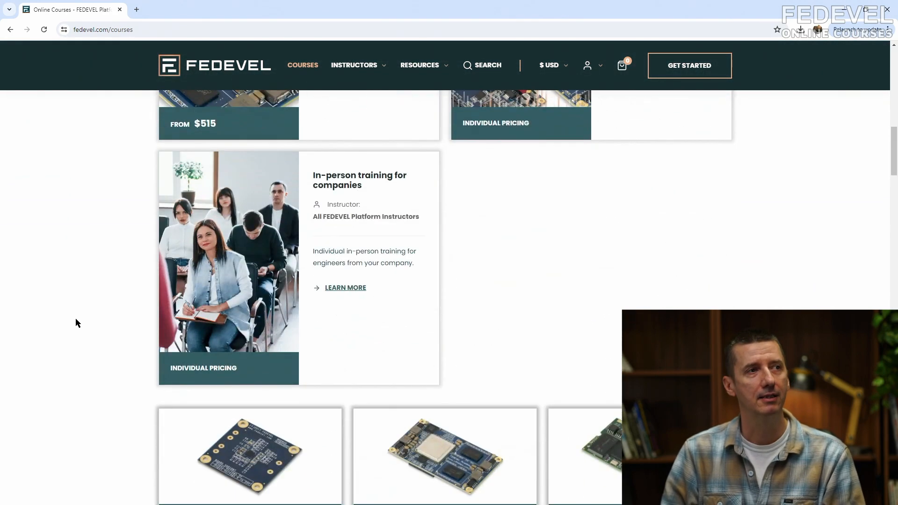
{"action": "scroll", "scroll_direction": "down", "scroll_amount": 3}
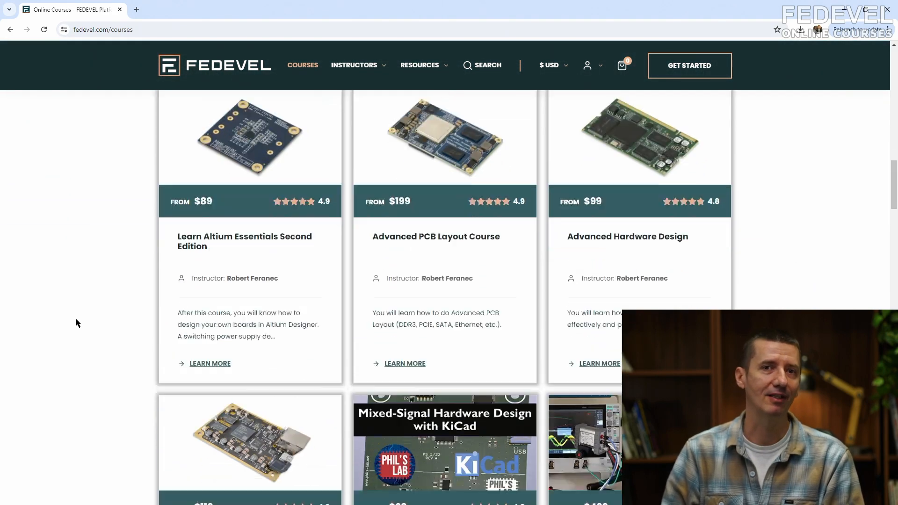
{"action": "scroll", "scroll_direction": "down", "scroll_amount": 3}
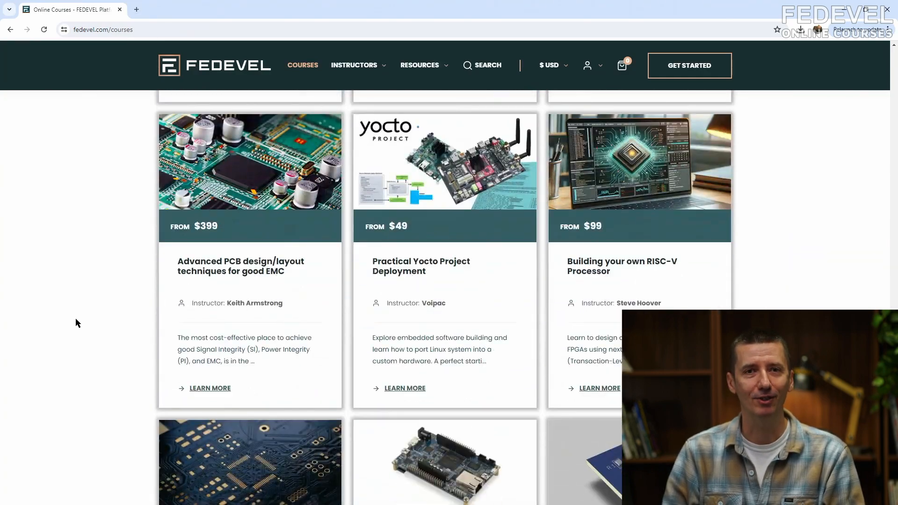
{"action": "scroll", "scroll_direction": "down", "scroll_amount": 3}
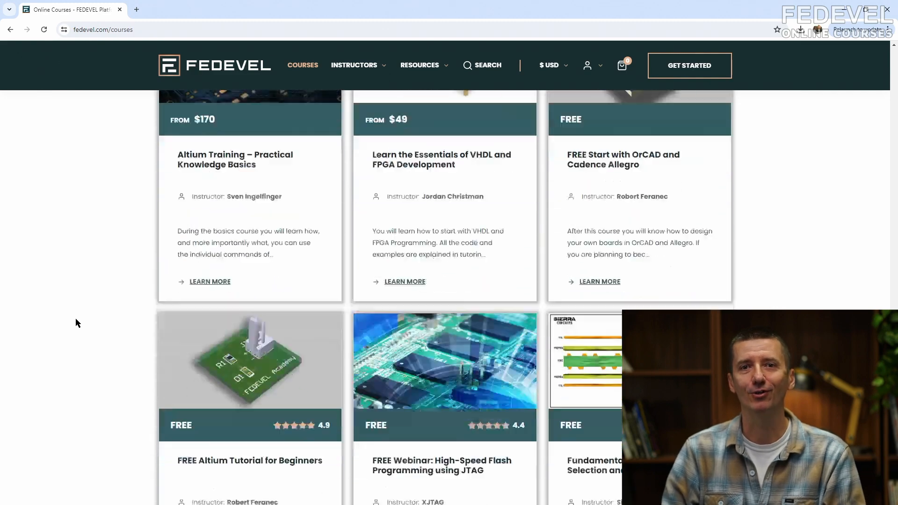